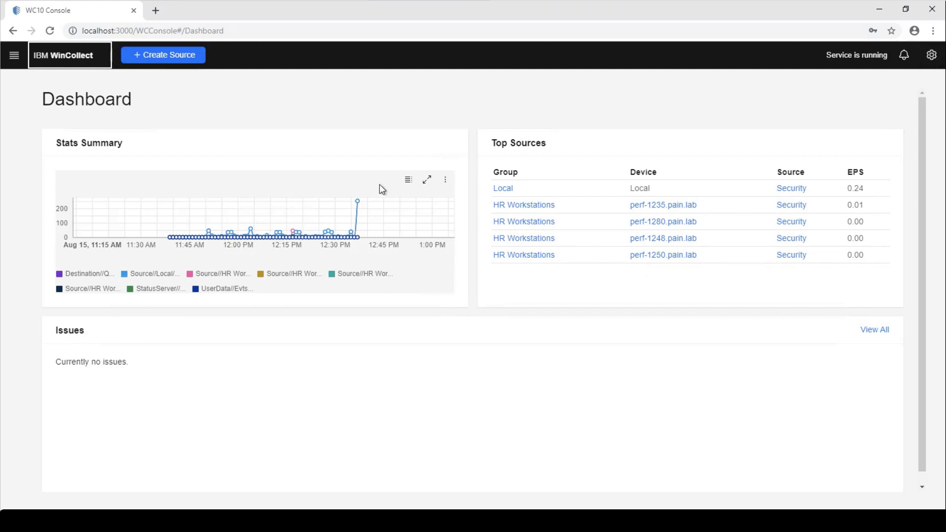
mouse_move(353, 181)
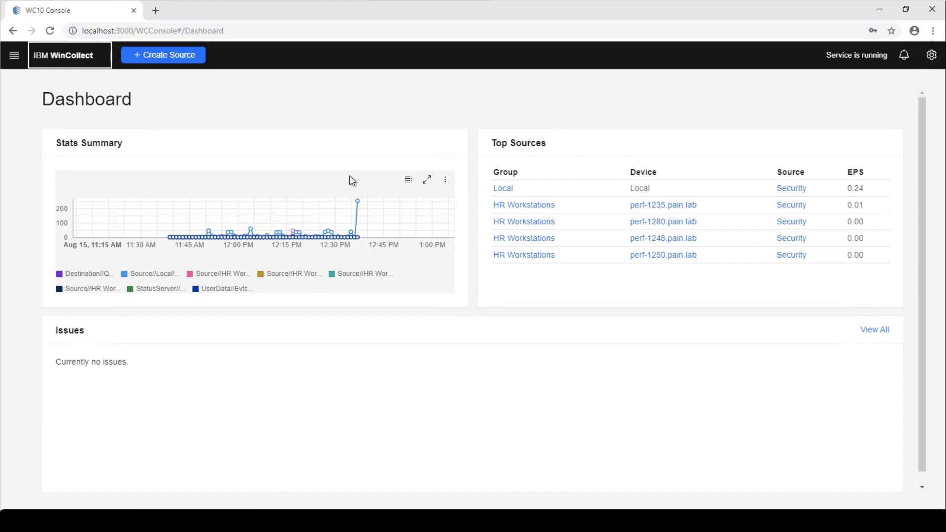
- Reveal the console's navigation menu over the dashboard
left_click(14, 55)
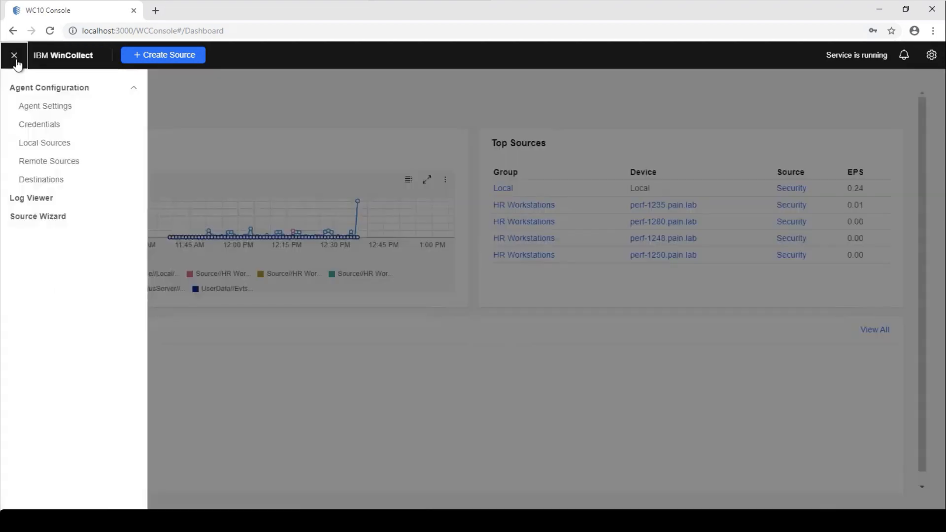
- View the Log Viewer's recent INFOX and WARN entries, selecting a few rows and reaching newer ones
left_click(30, 198)
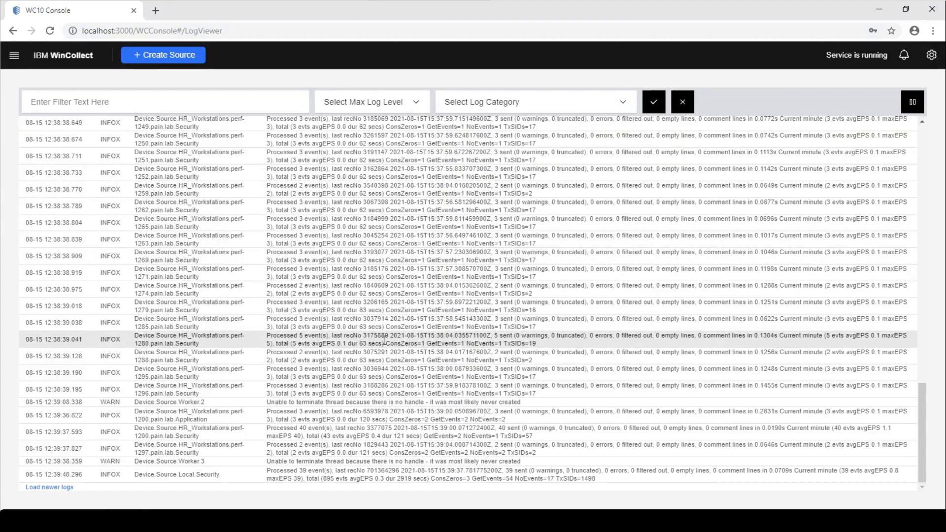
mouse_move(221, 306)
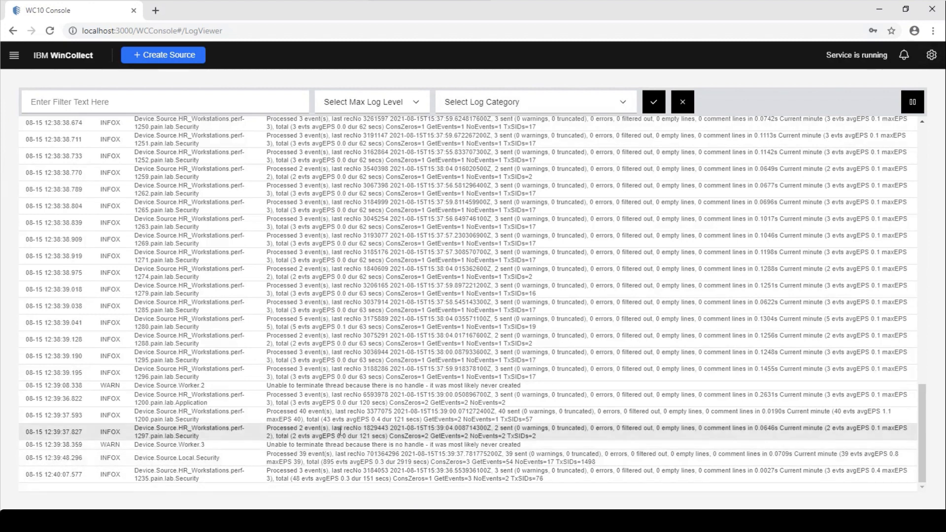
left_click(423, 398)
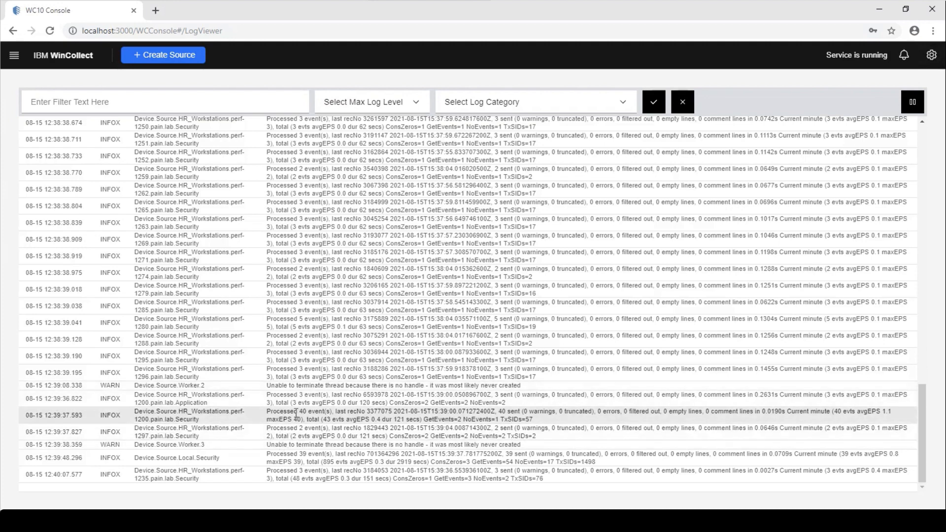
double_click(289, 412)
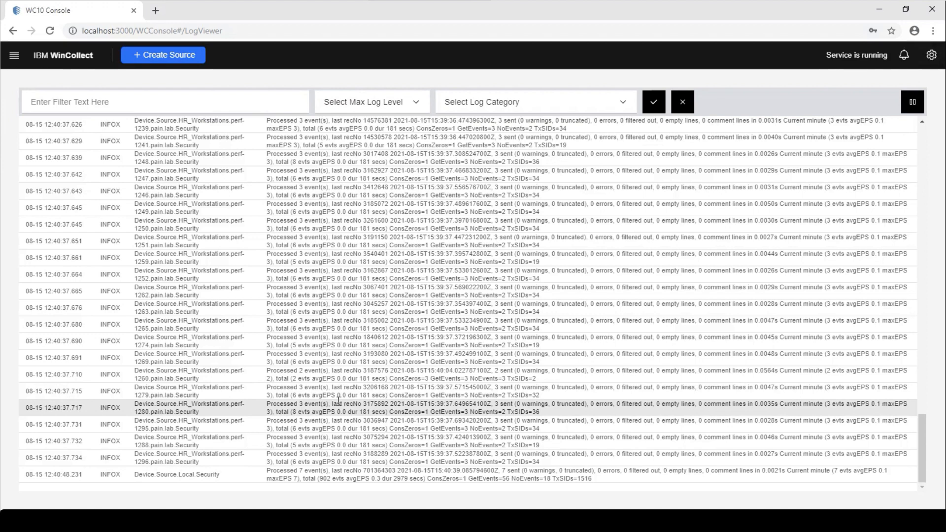
scroll("down", 3)
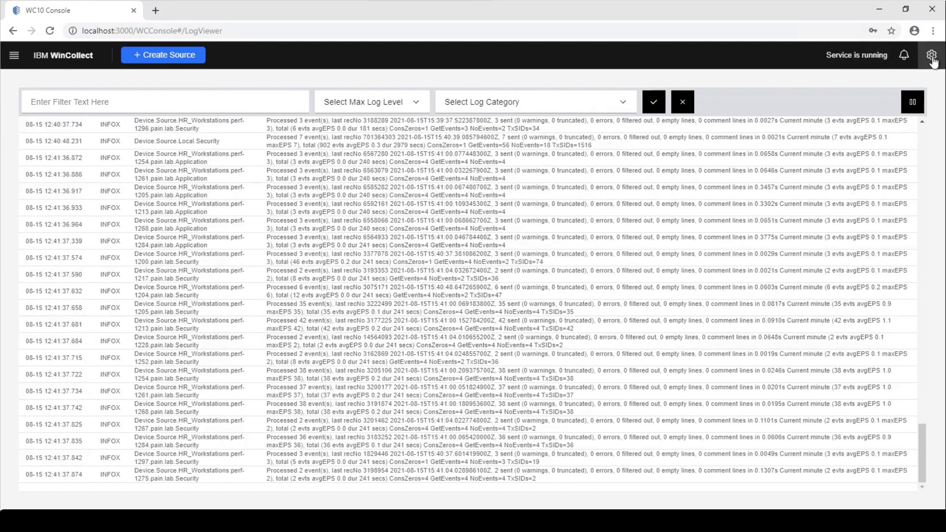
- Bring up the console settings panel with support files, Advanced UI toggle and version details
left_click(931, 55)
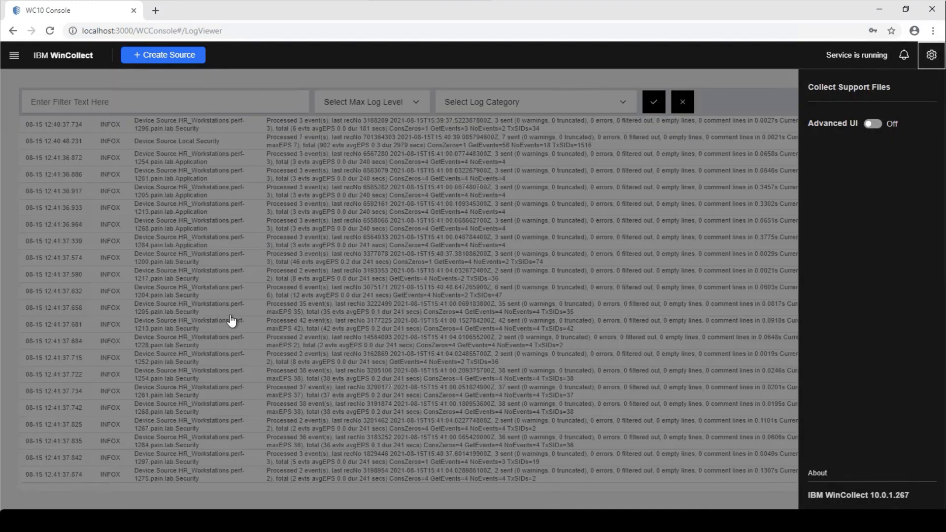
mouse_move(127, 228)
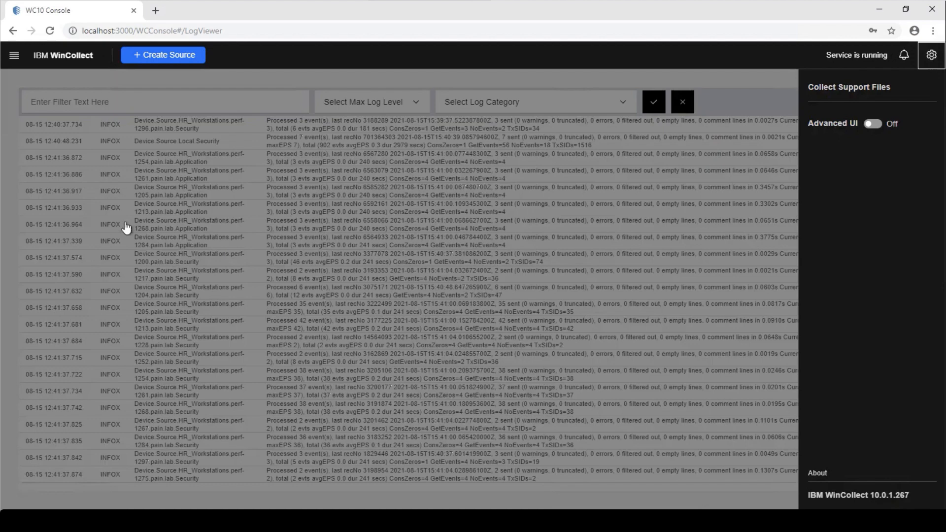
mouse_move(124, 229)
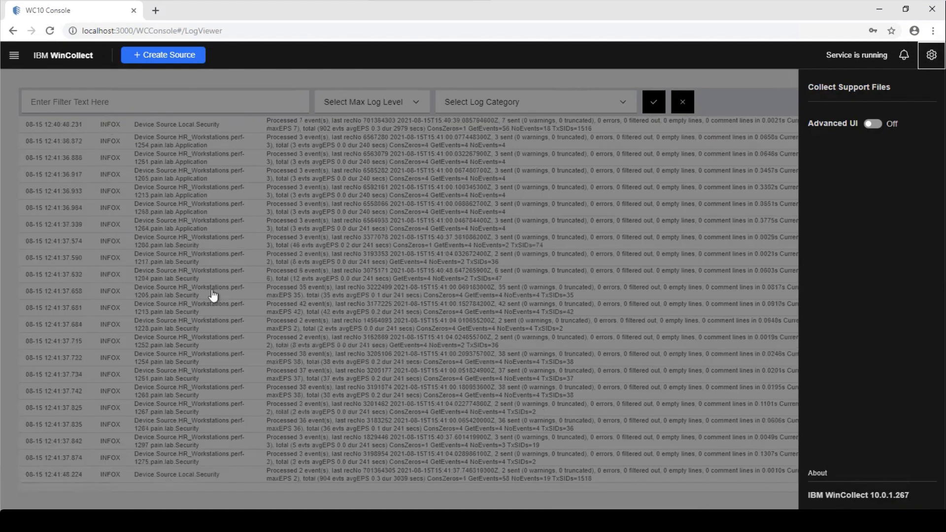
mouse_move(346, 242)
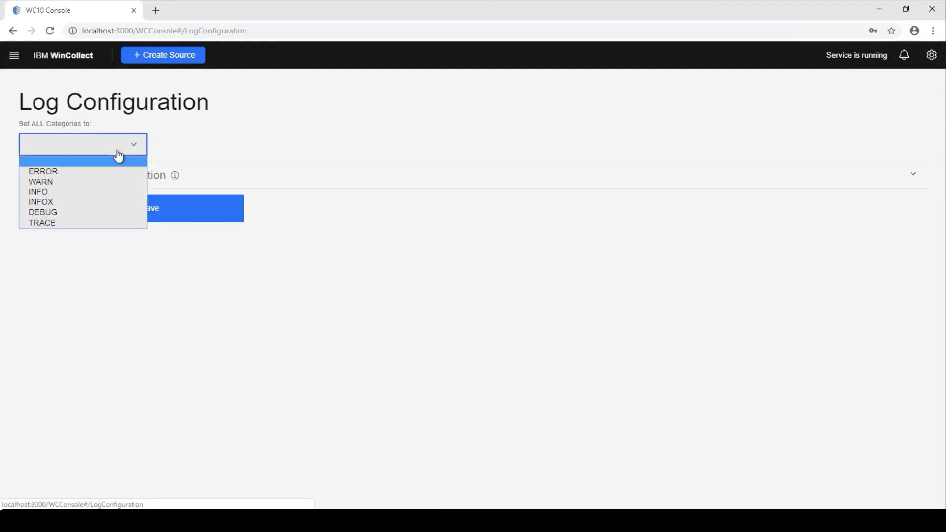
- Set all log categories to DEBUG
left_click(42, 212)
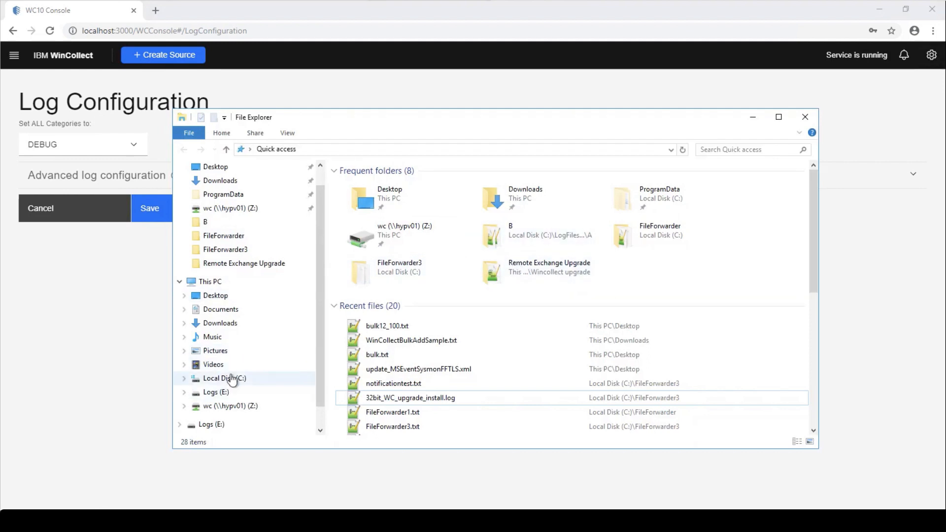
- Locate logconfig.xml in C:\Program Files\IBM\WinCollect\config, then return to the console menu
left_click(223, 377)
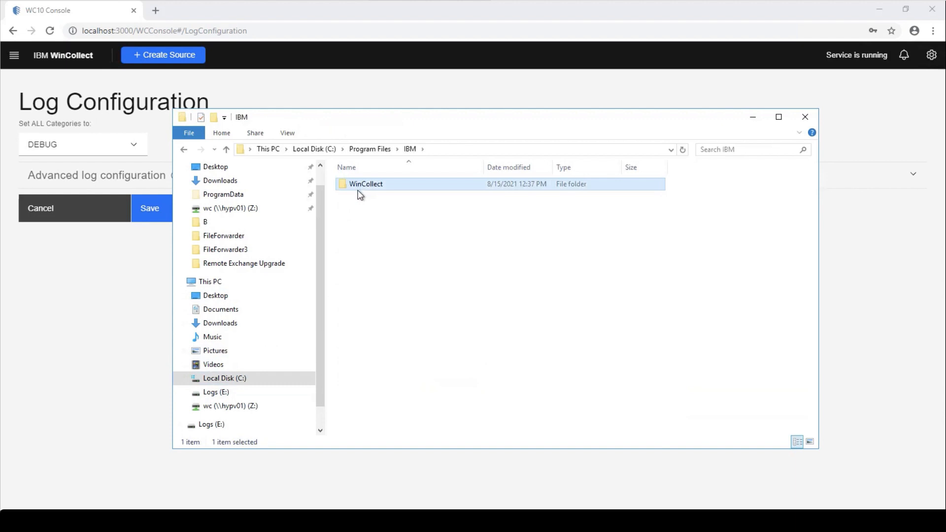
double_click(366, 184)
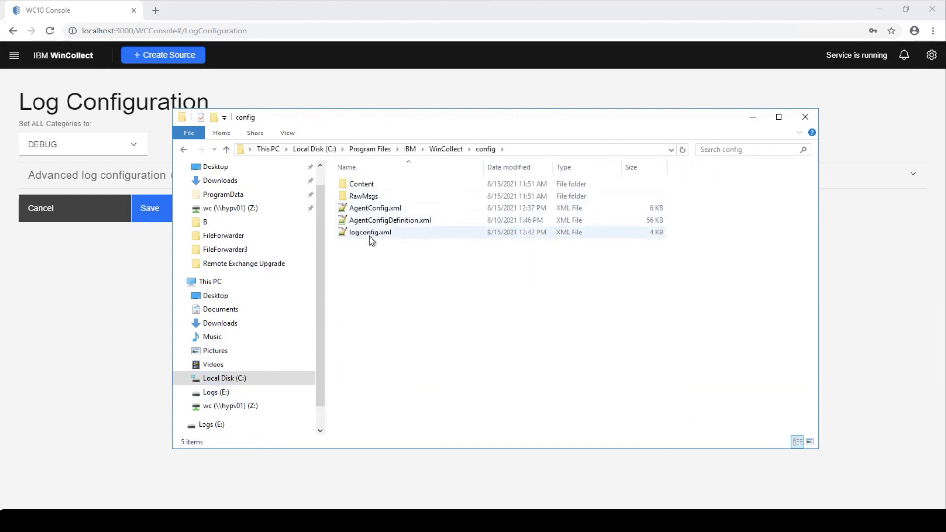
left_click(369, 233)
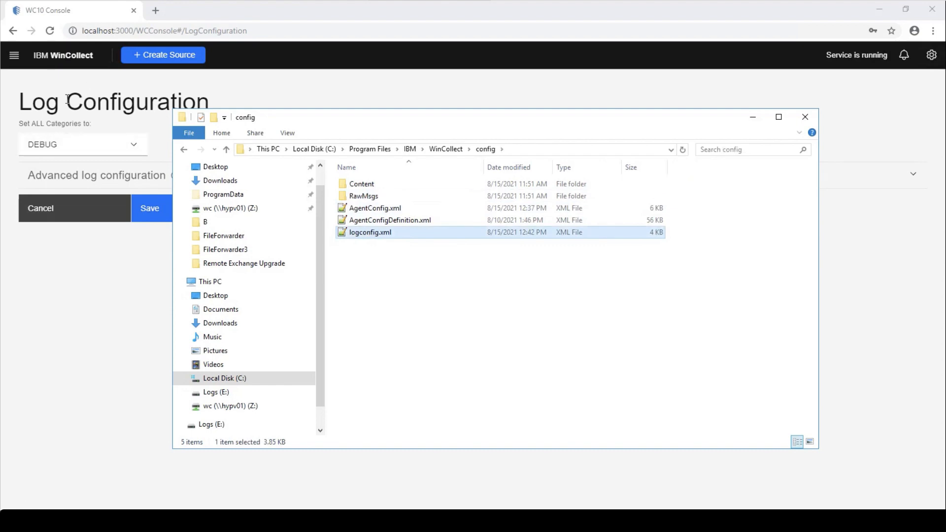
left_click(13, 55)
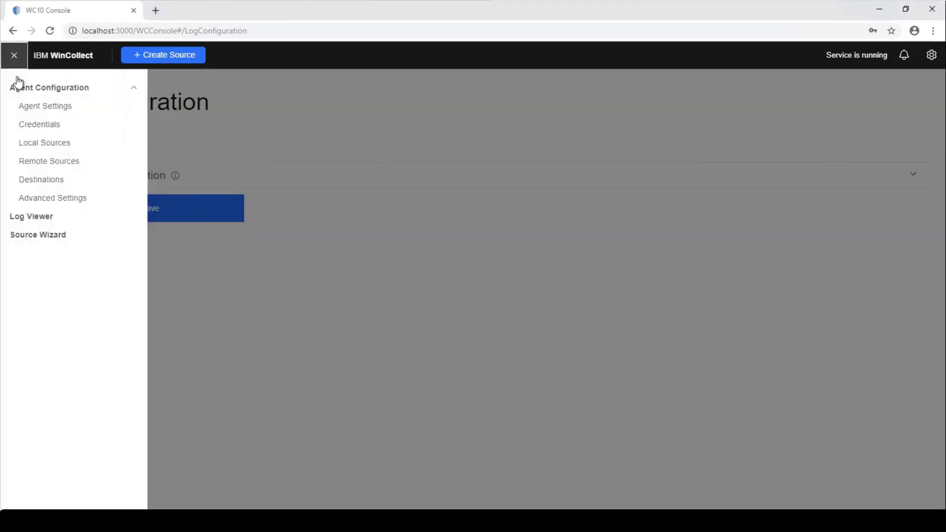
- Load newer DEBUG entries, marking the 'Processed 3 events' text and the 59913 ms retry interval
left_click(30, 216)
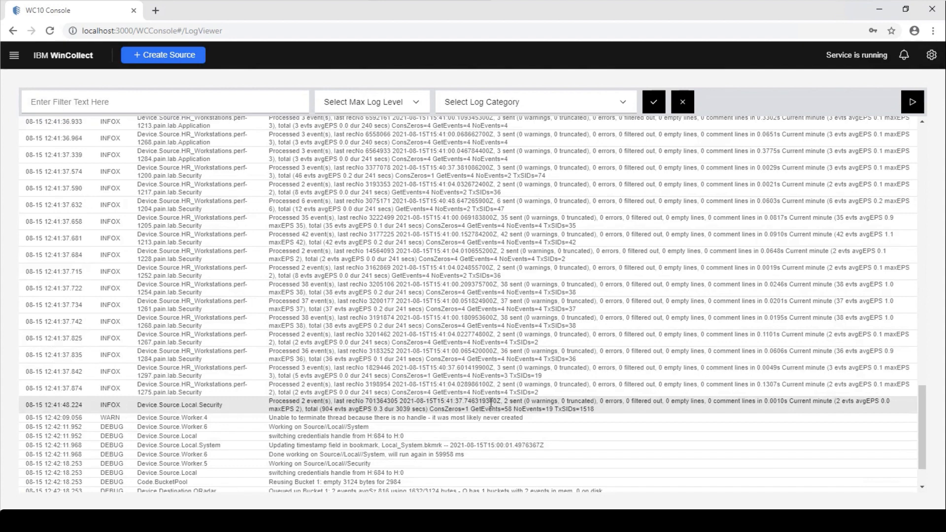
scroll("down", 3)
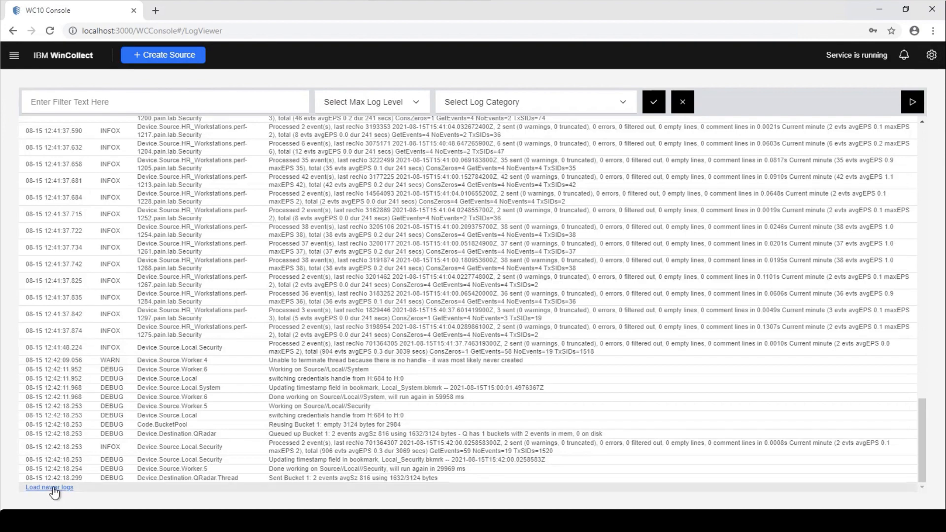
left_click(49, 487)
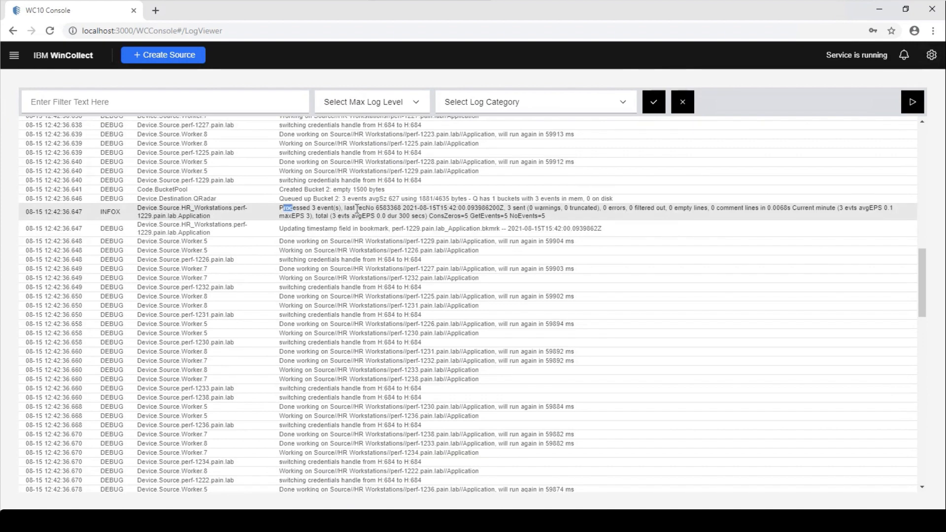
left_click_drag(329, 228, 413, 228)
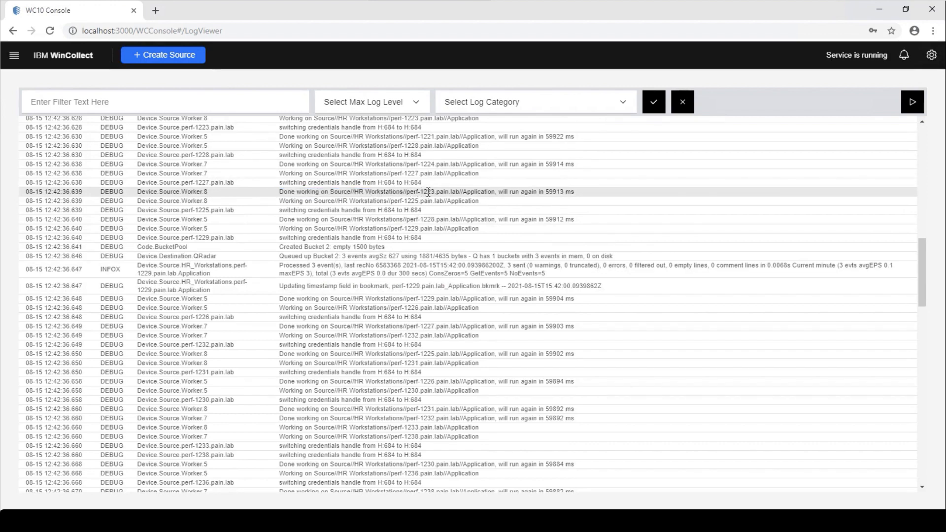
double_click(474, 193)
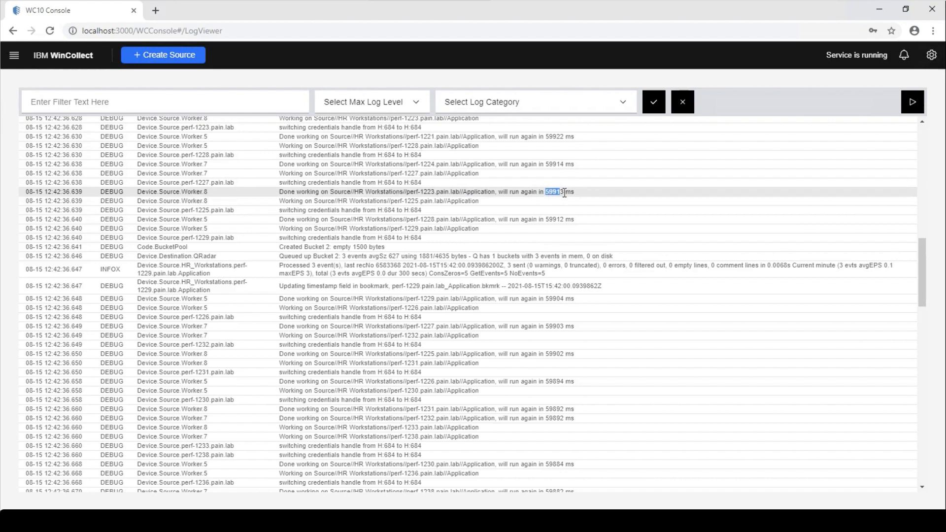
scroll("down", 3)
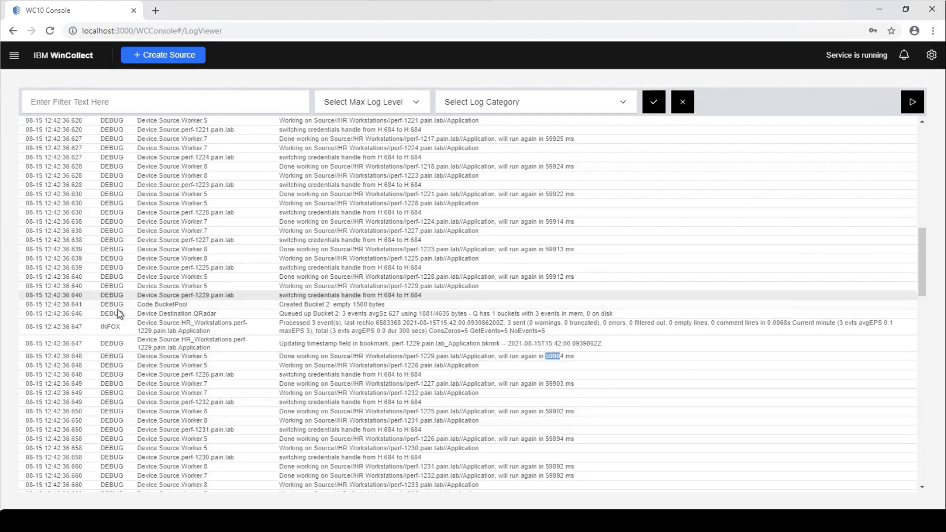
mouse_move(253, 286)
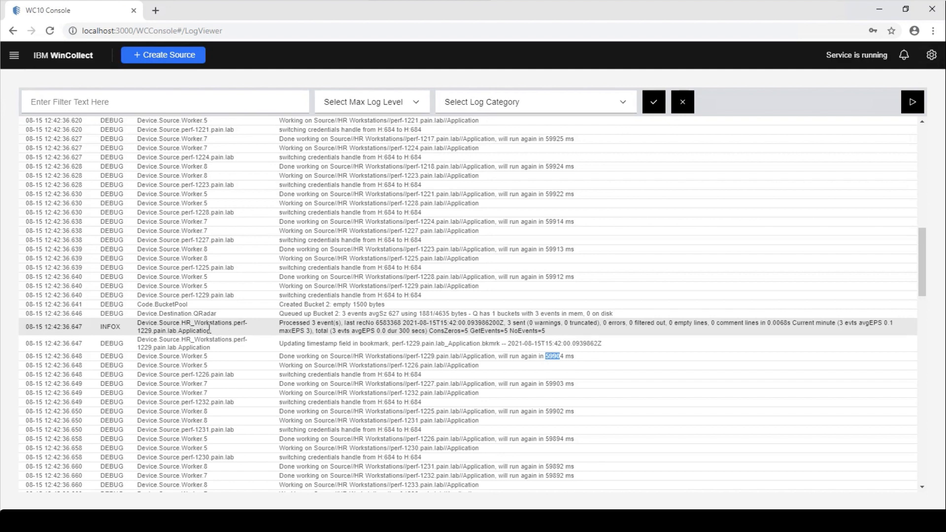
mouse_move(95, 171)
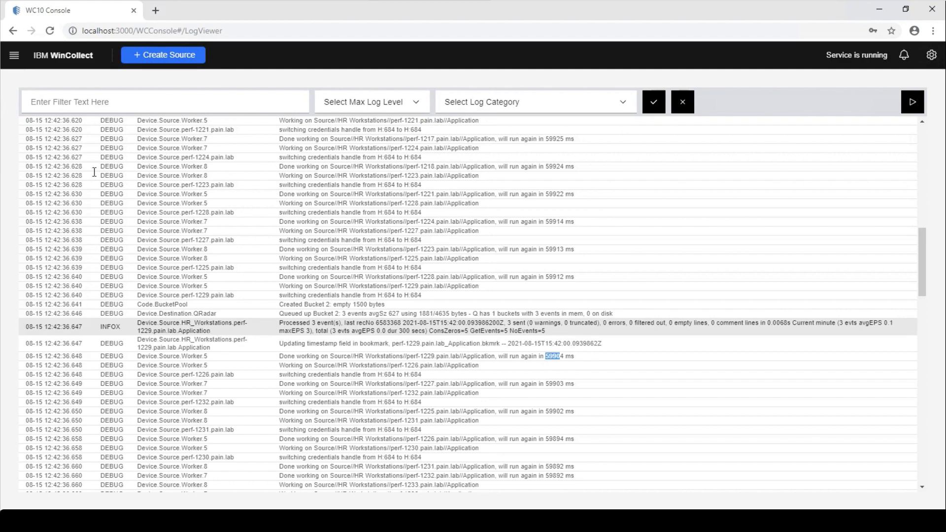
left_click(15, 55)
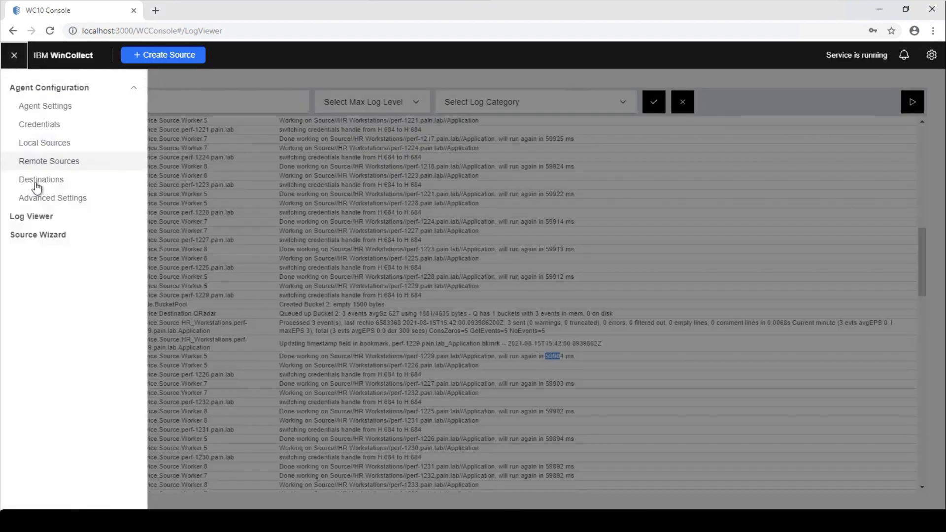
- Show the tuning profile options of HR Workstations' Application source, leaving Automatic tuning
left_click(49, 160)
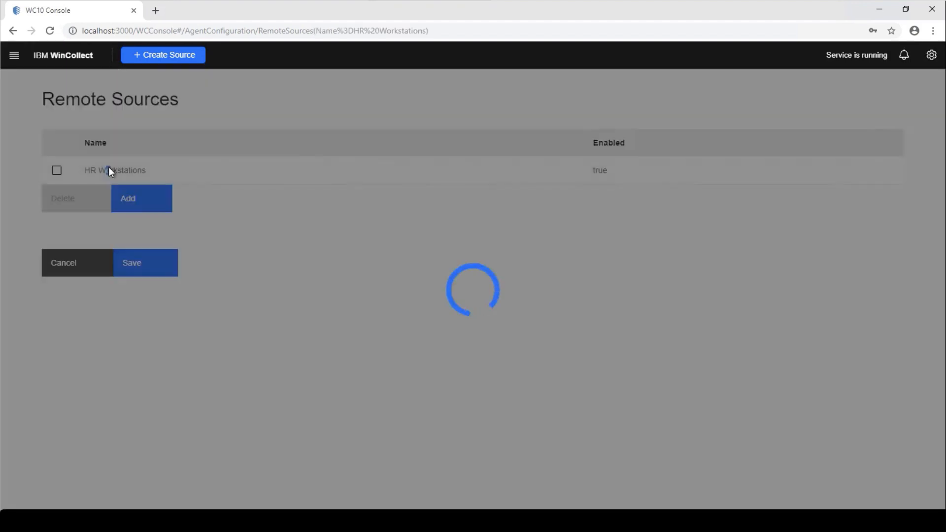
left_click(115, 171)
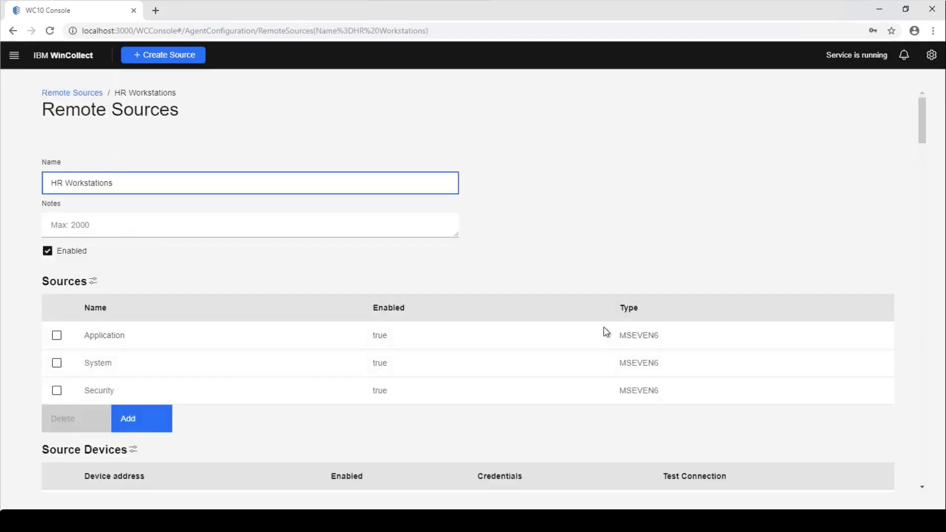
left_click(104, 335)
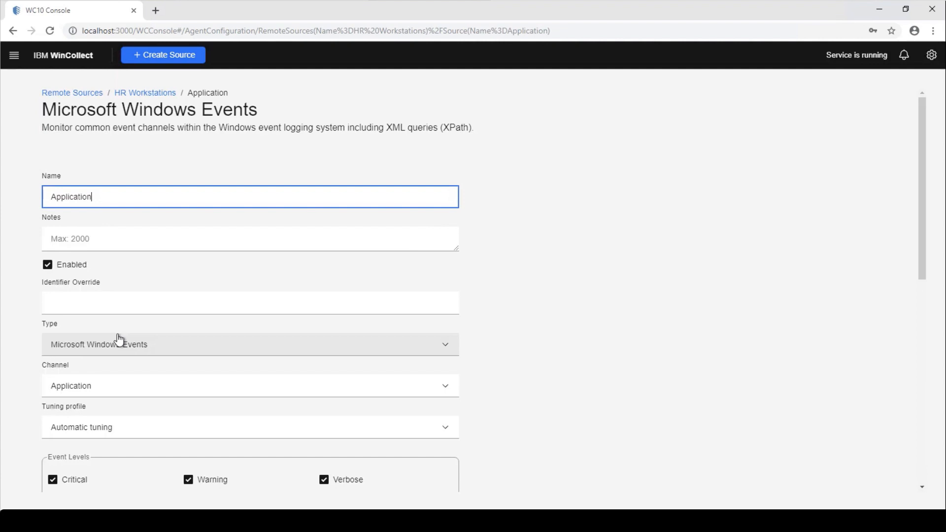
scroll("down", 3)
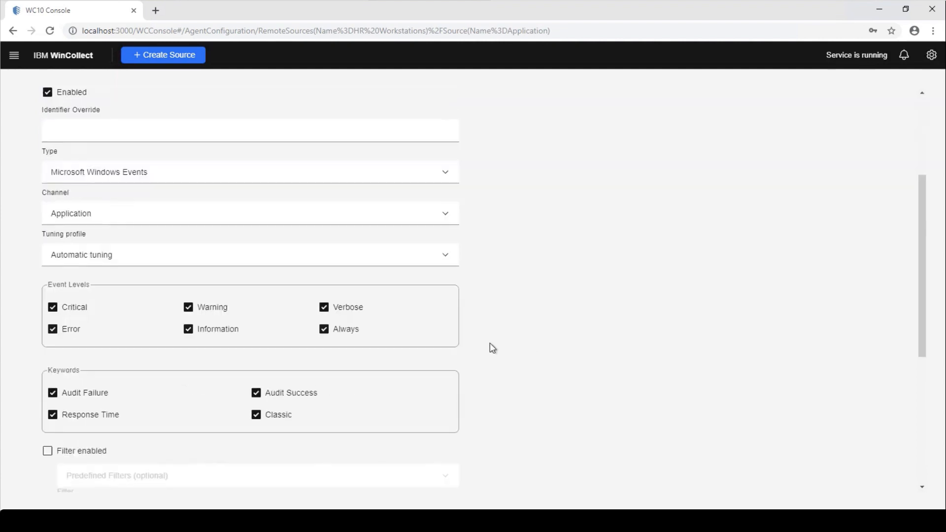
left_click(249, 254)
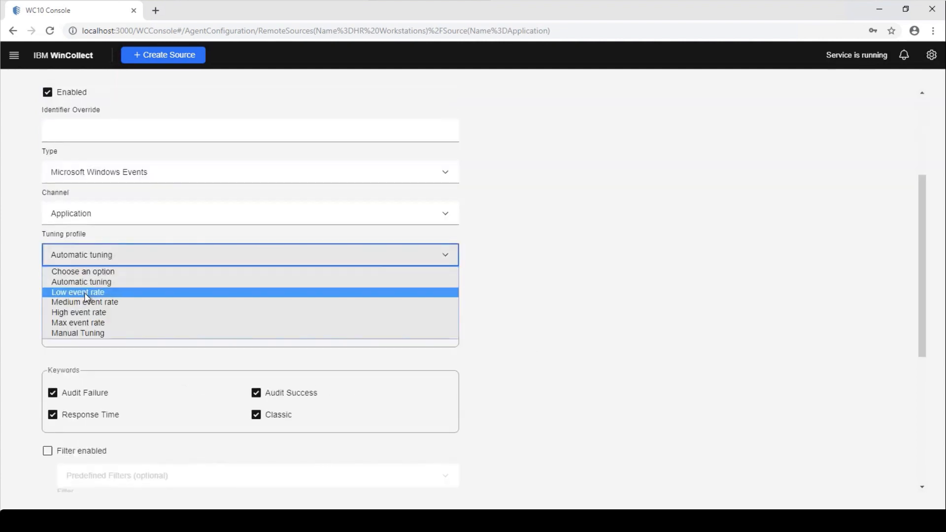
mouse_move(85, 302)
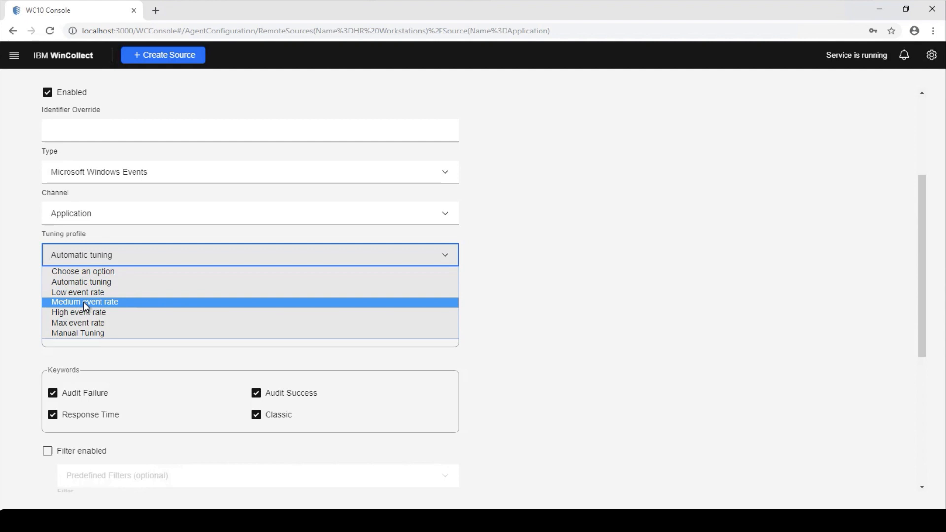
mouse_move(17, 263)
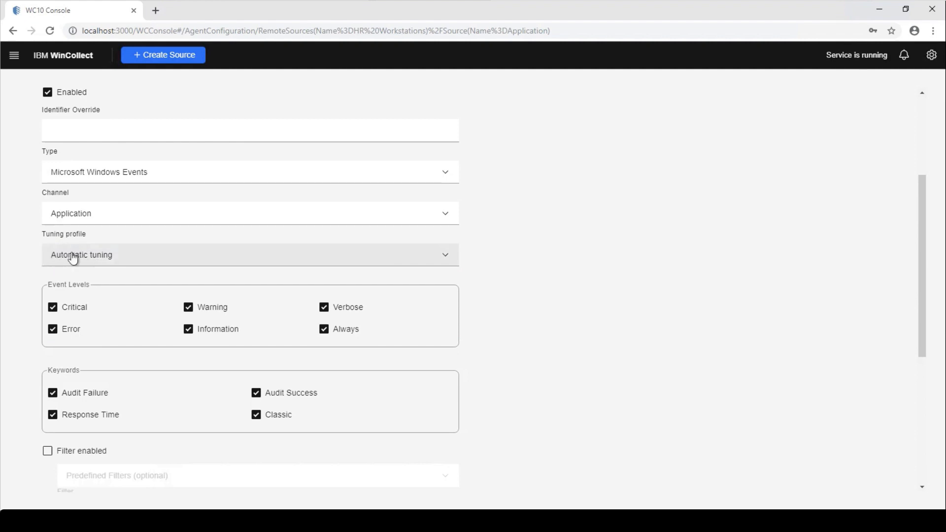
mouse_move(53, 259)
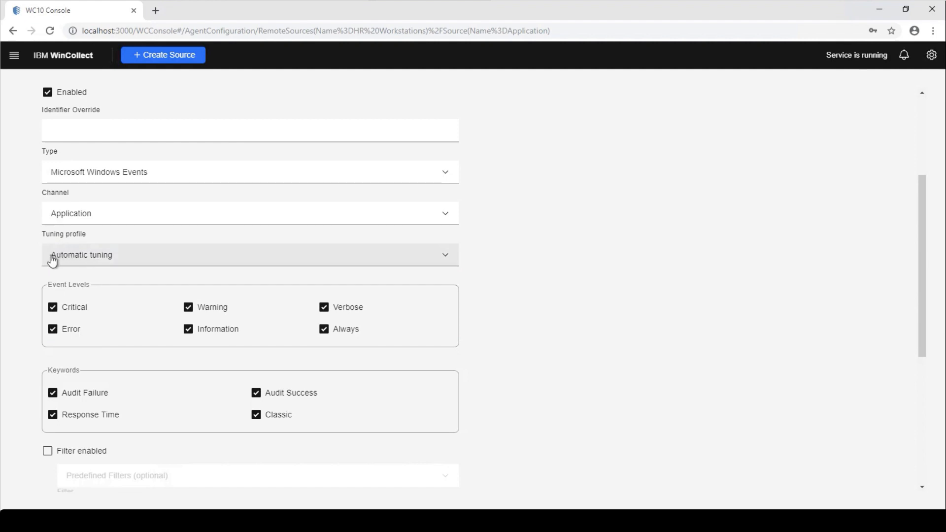
mouse_move(31, 266)
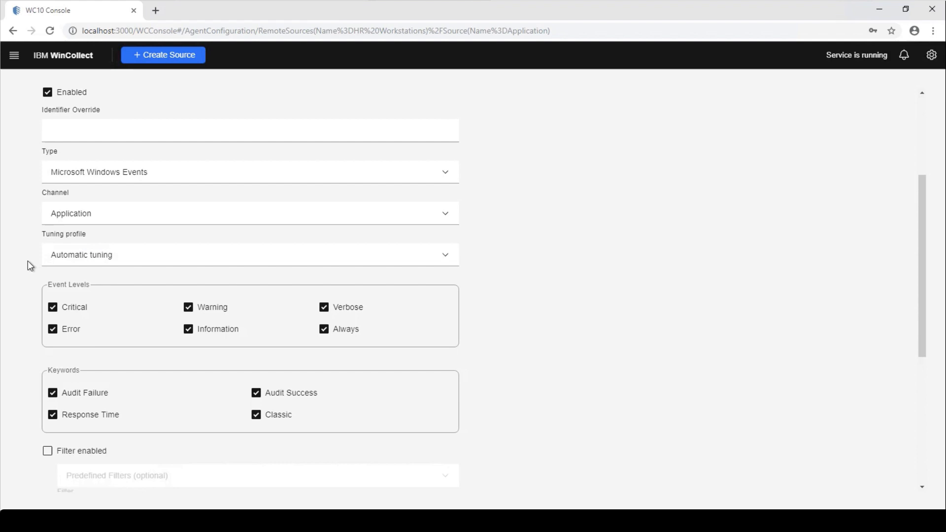